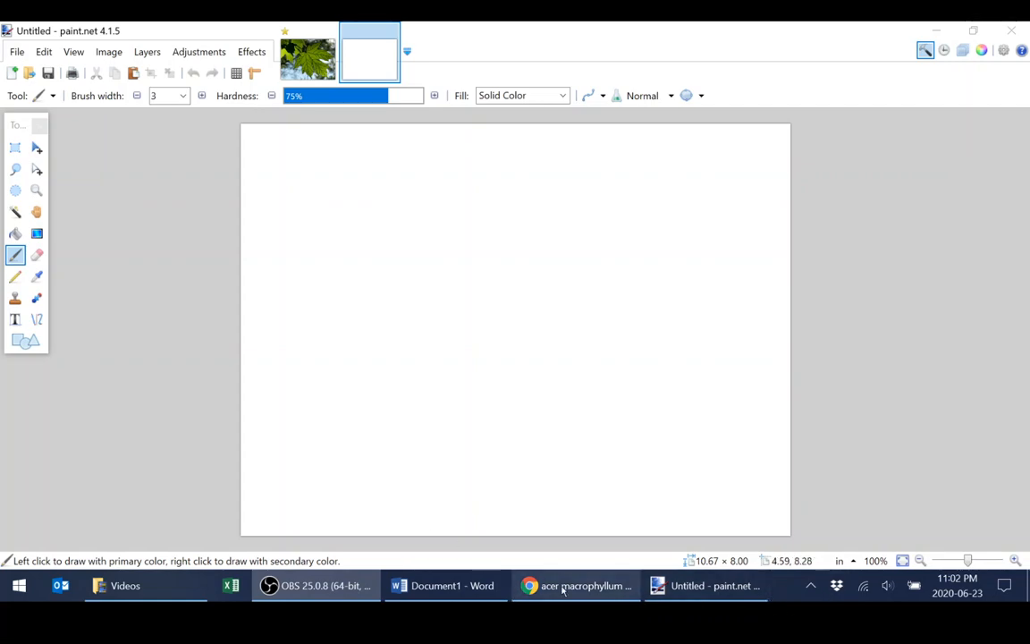
Copy the enlarged maple leaf photo from the Chrome image results.
click(576, 587)
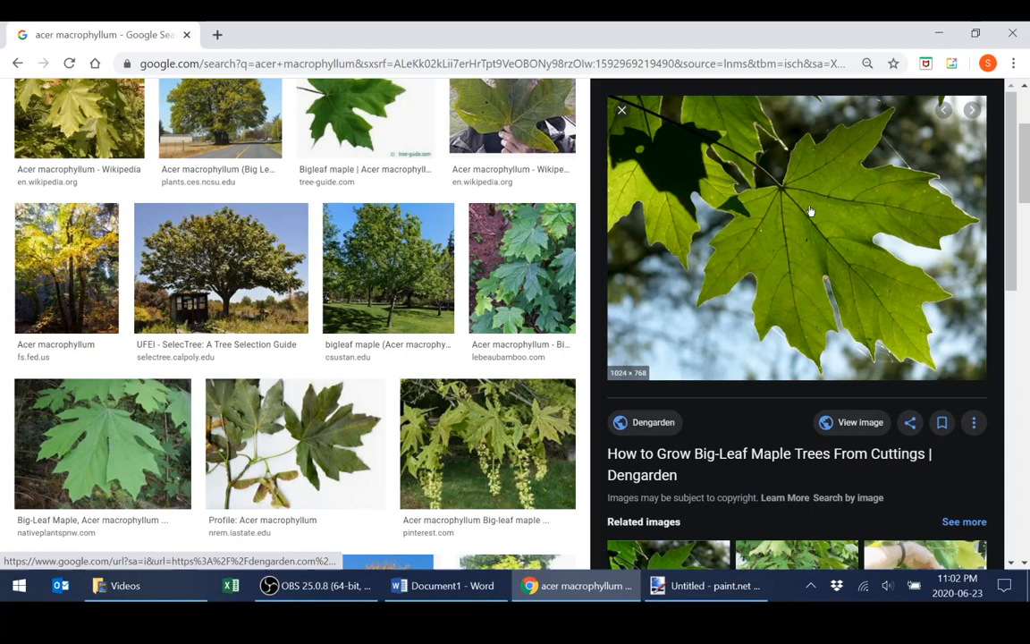
right_click(808, 211)
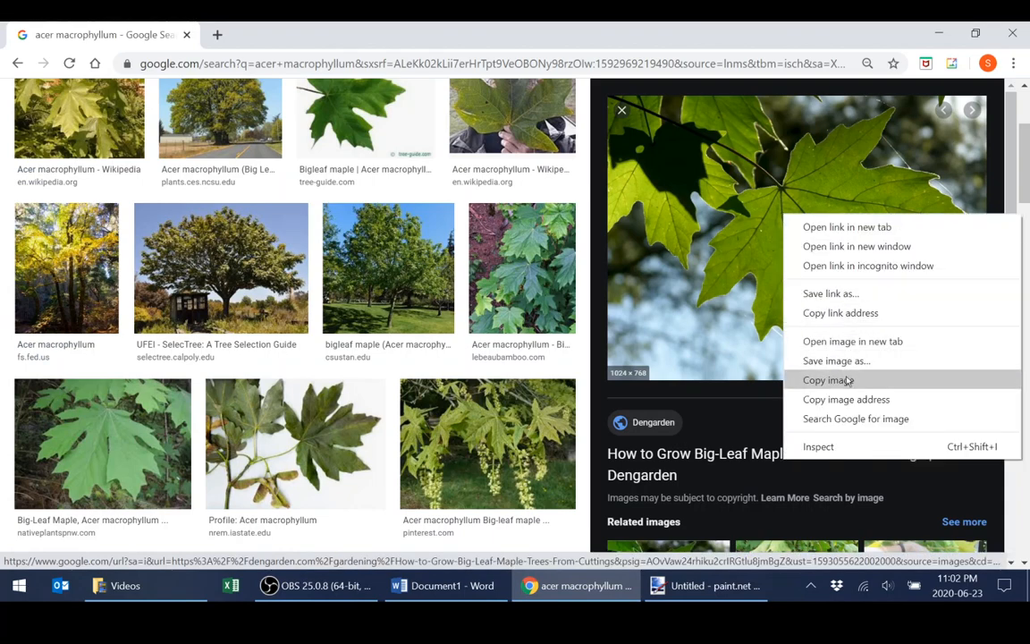
click(705, 585)
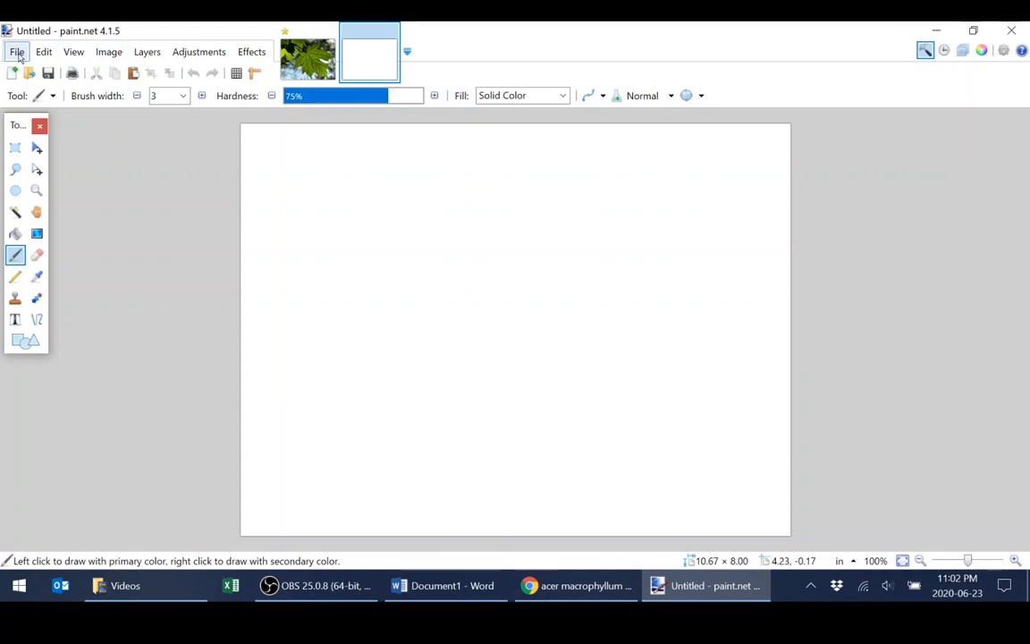
Create a new image at the default 1024×768 size via File > New.
click(16, 50)
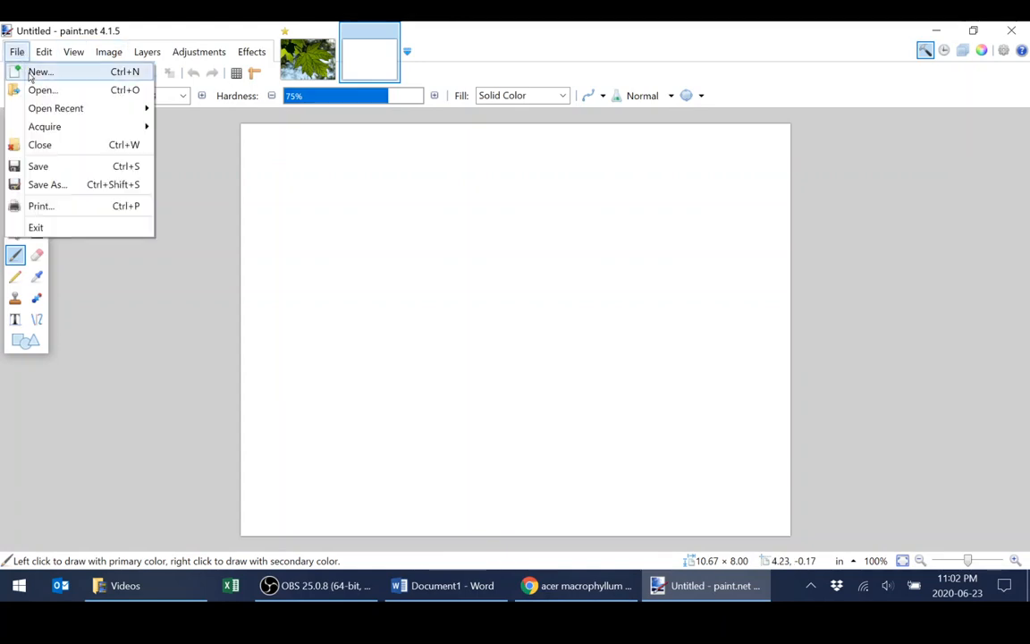
click(39, 72)
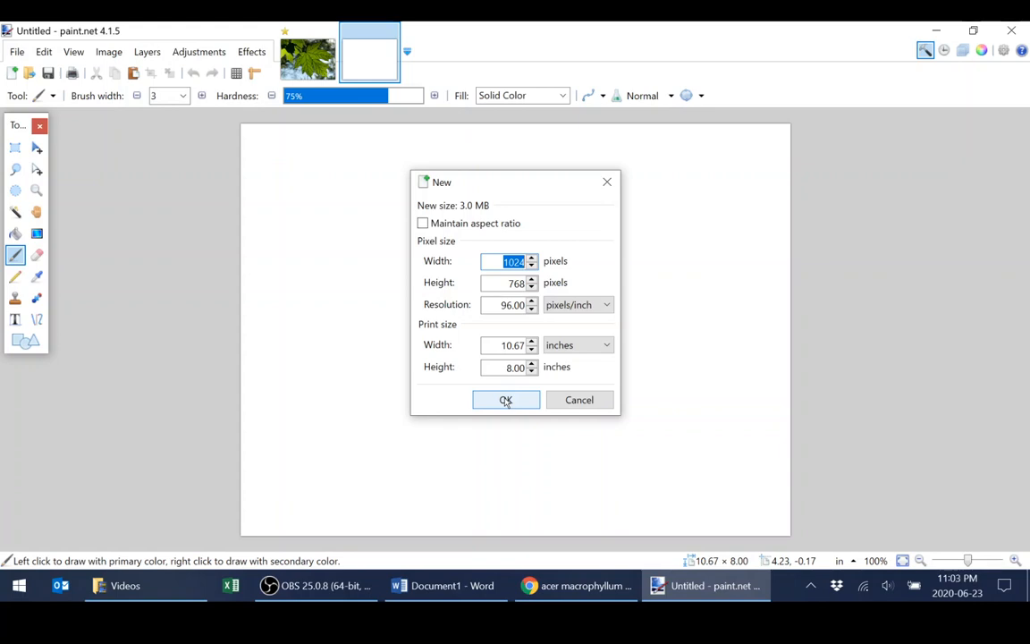
click(506, 401)
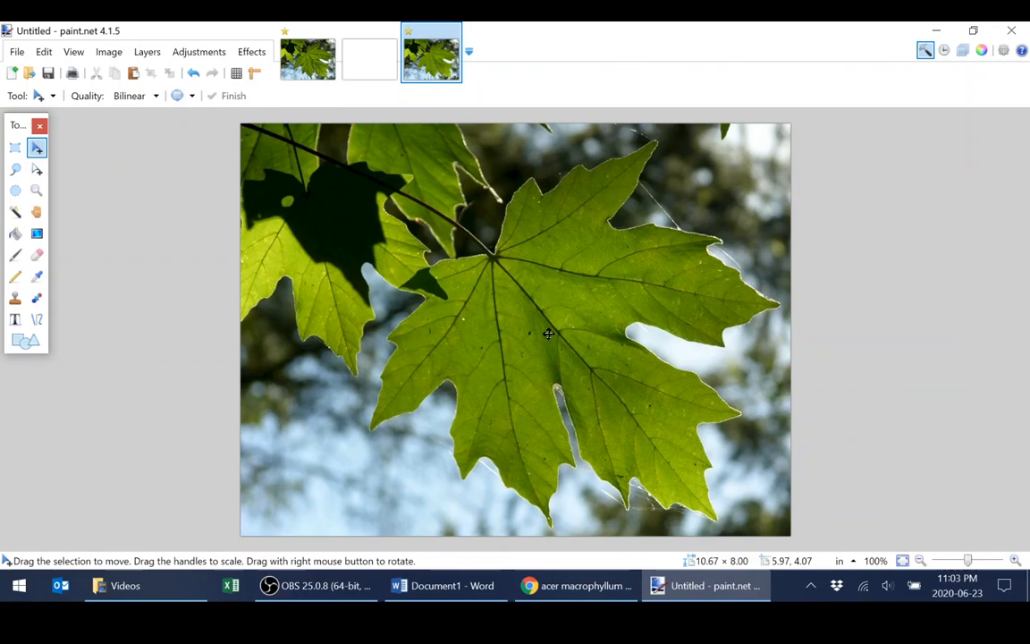
mouse_move(875, 172)
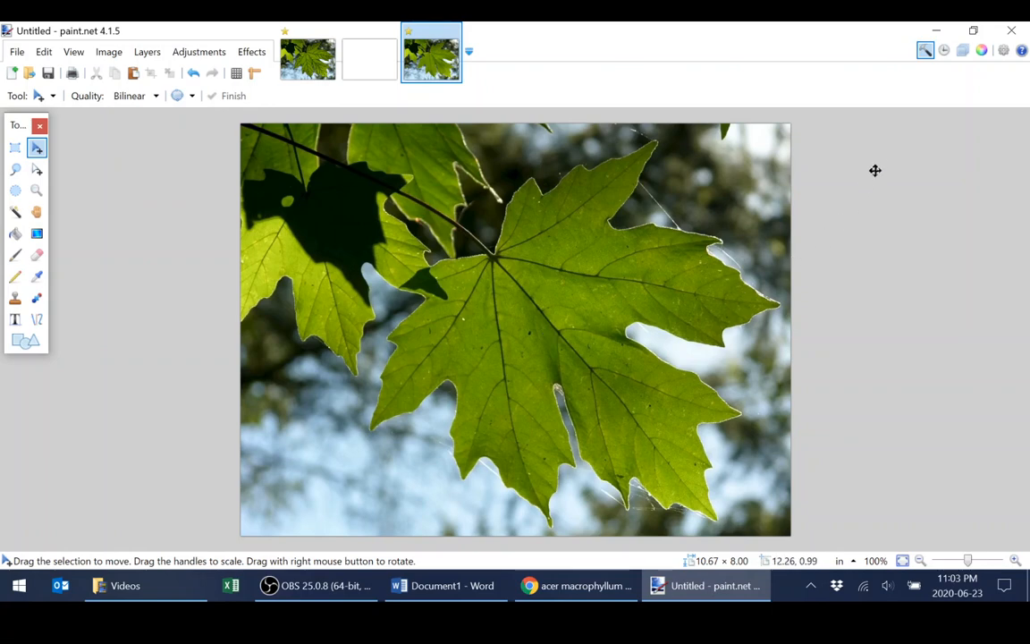
mouse_move(963, 50)
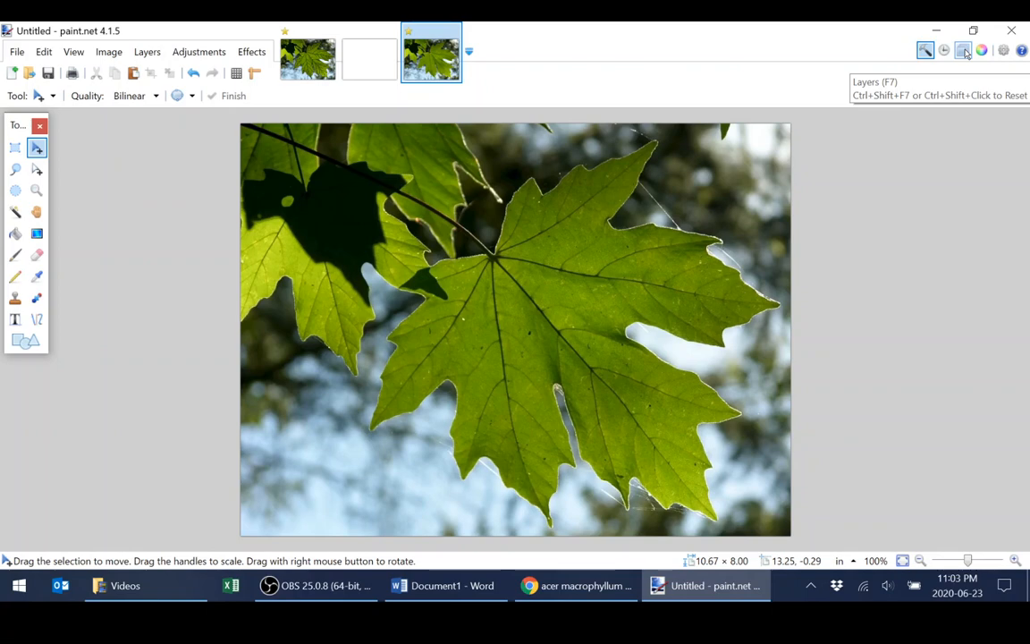
Show the Layers panel and add transparent Layer 2 above Background, leaving it selected.
click(964, 51)
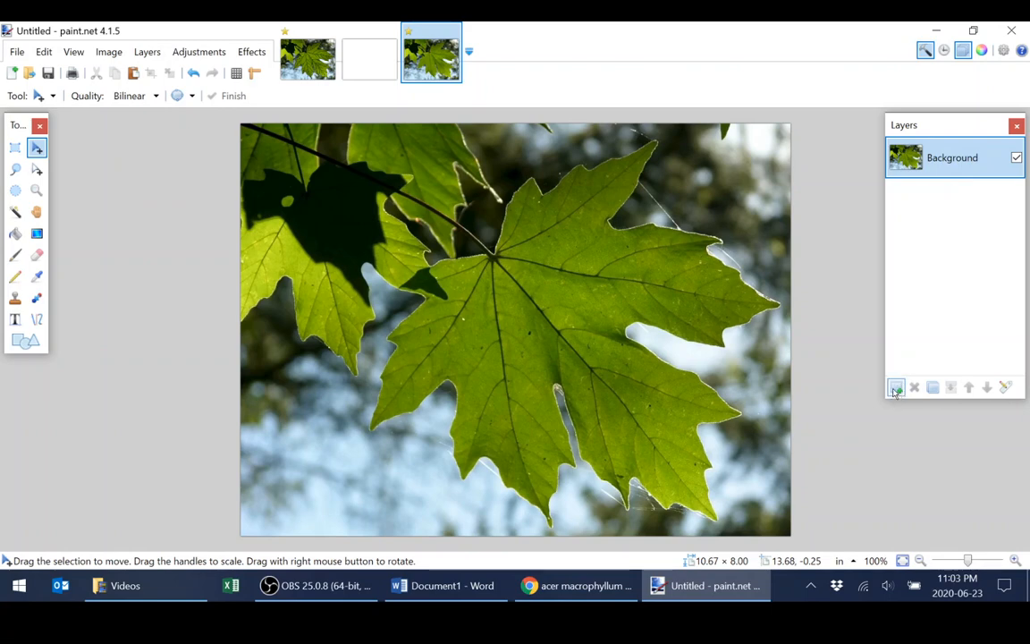
click(896, 386)
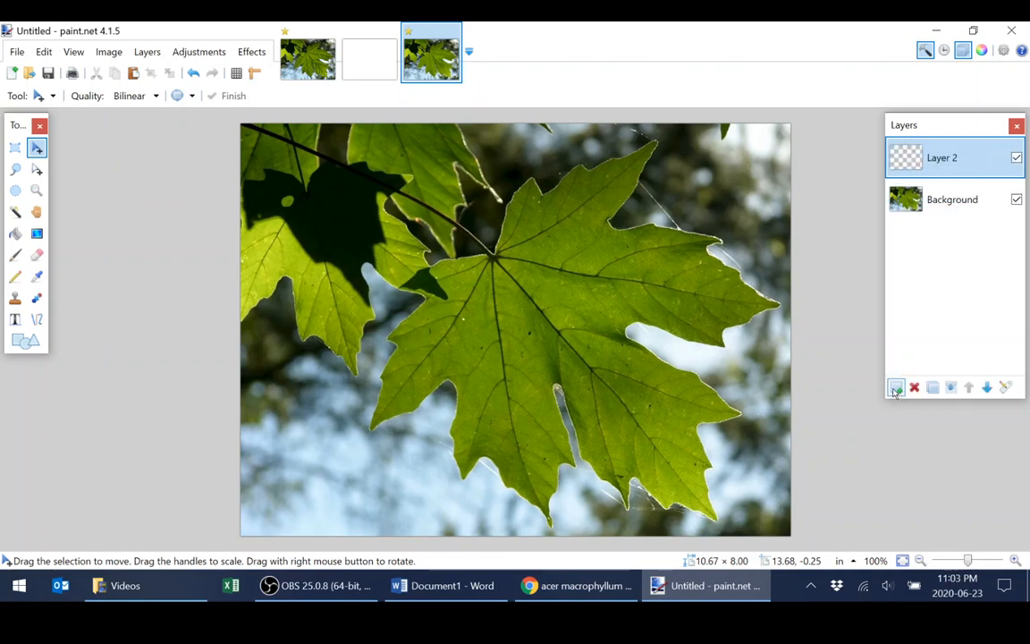
mouse_move(916, 358)
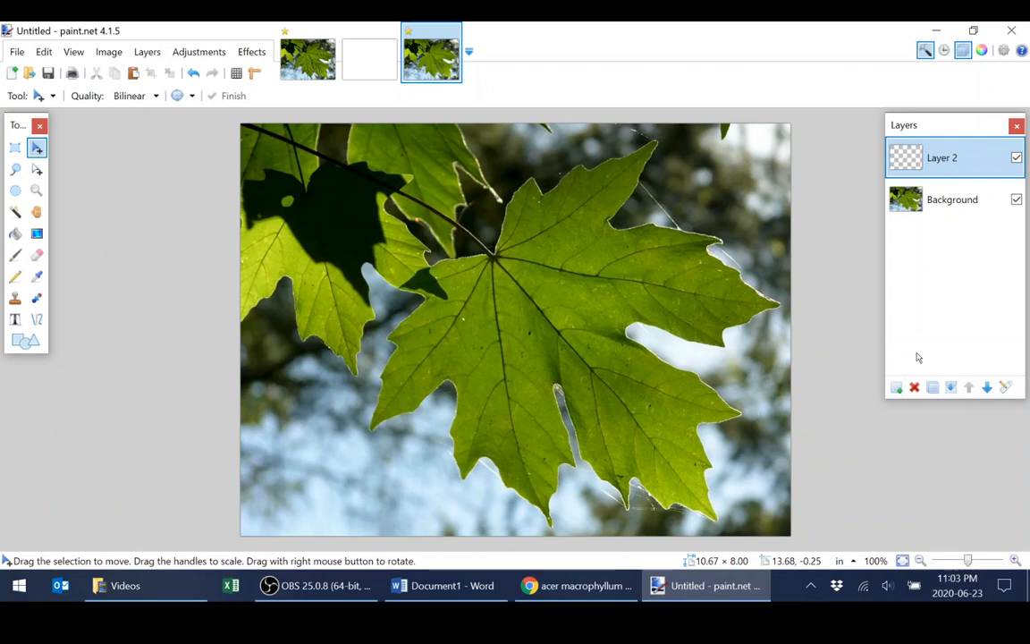
mouse_move(913, 349)
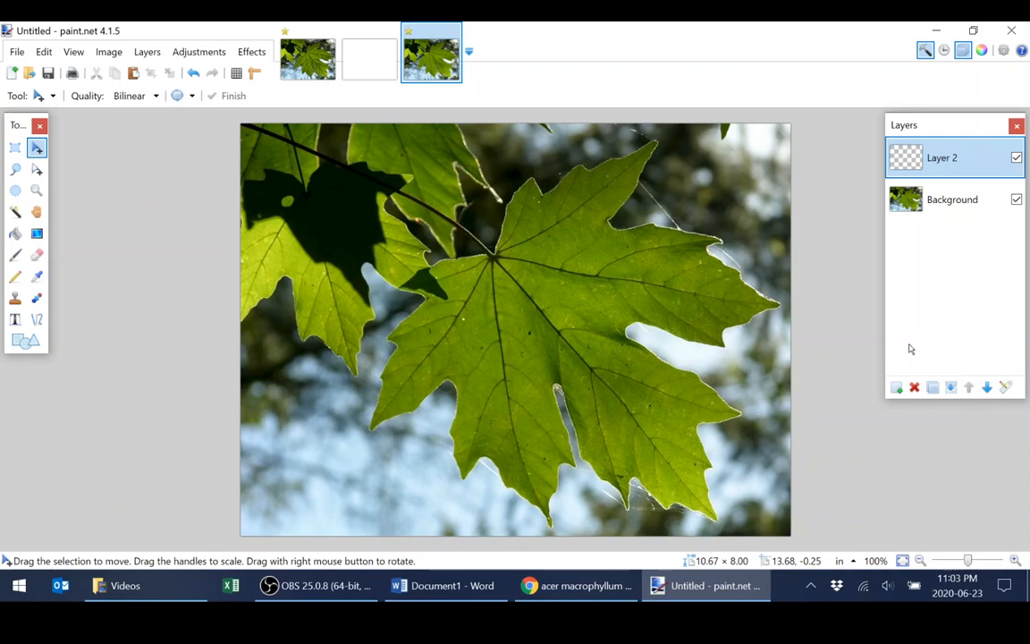
mouse_move(954, 218)
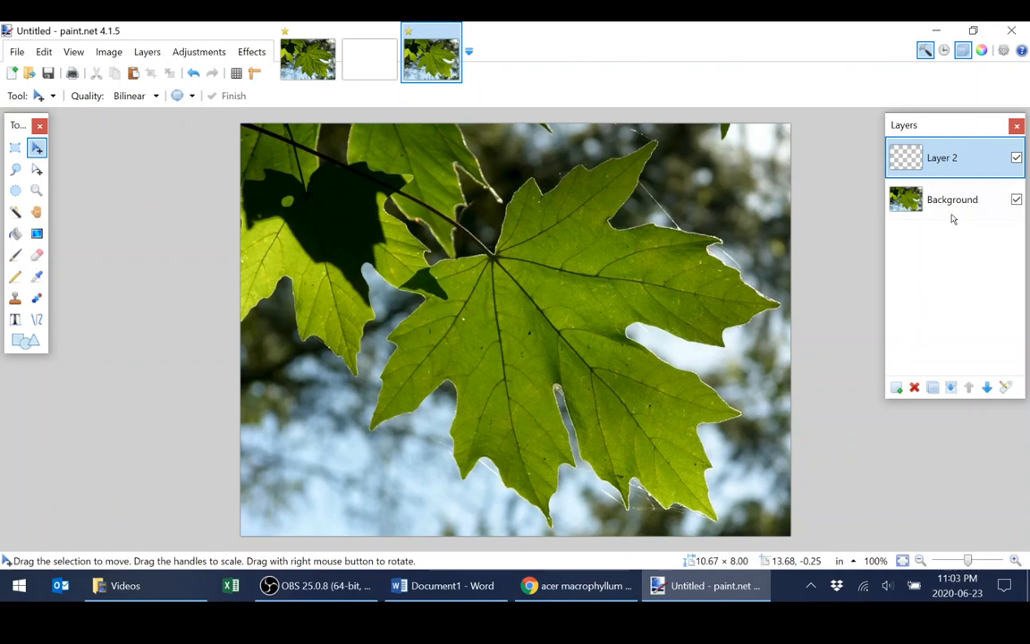
click(952, 200)
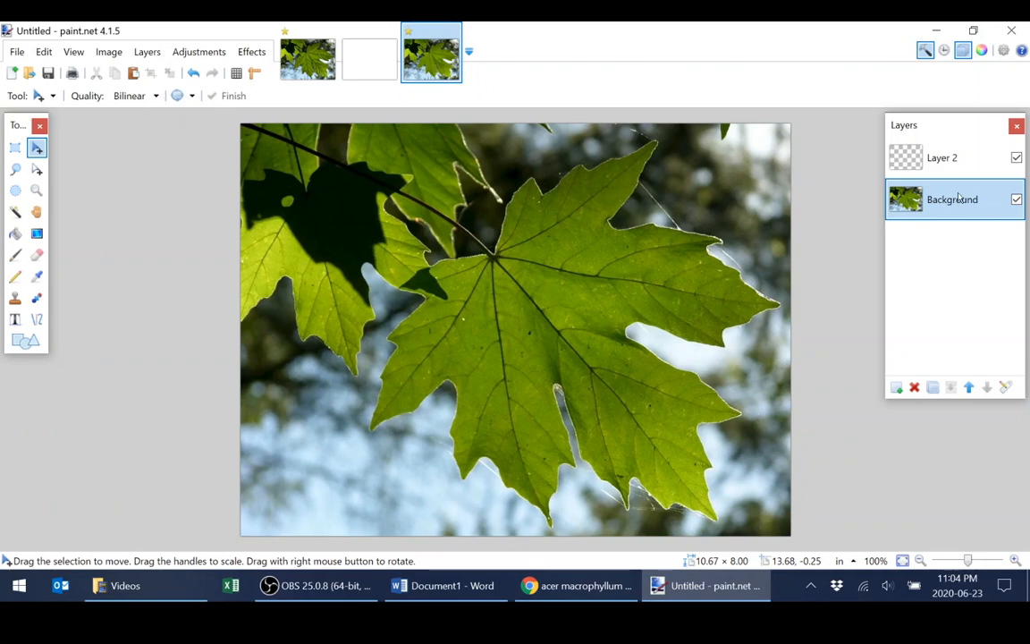
click(943, 157)
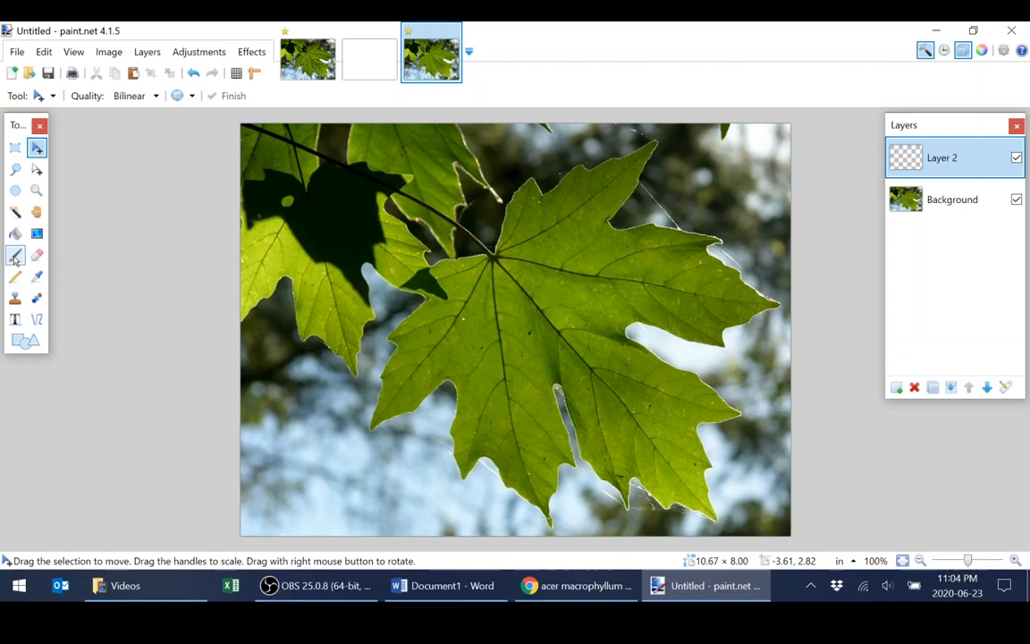
Pick the Paintbrush, trial a width-70 stroke, then settle on brush width 3.
click(14, 254)
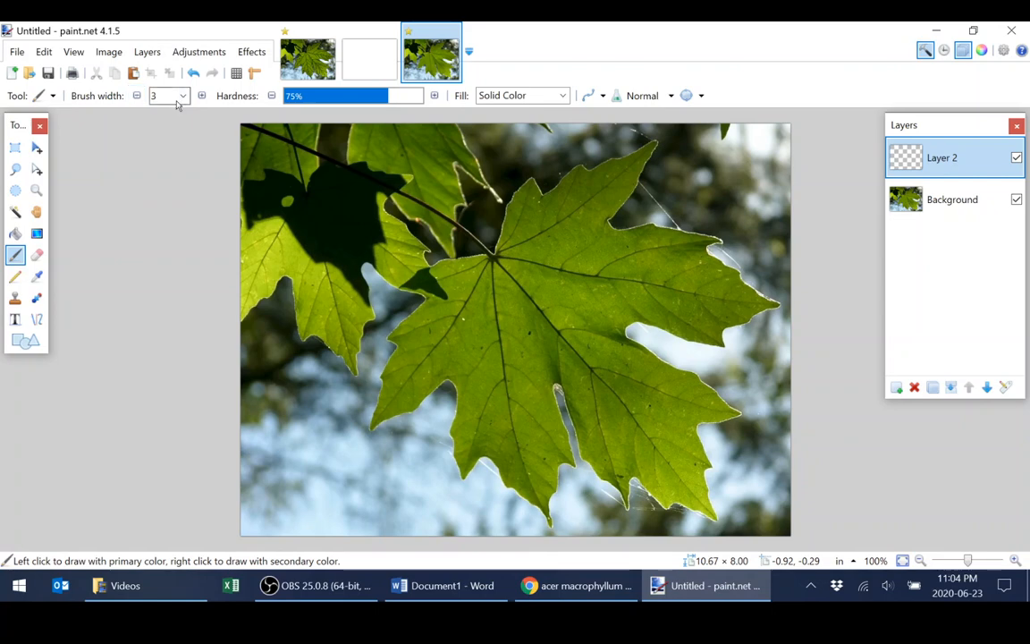
click(183, 97)
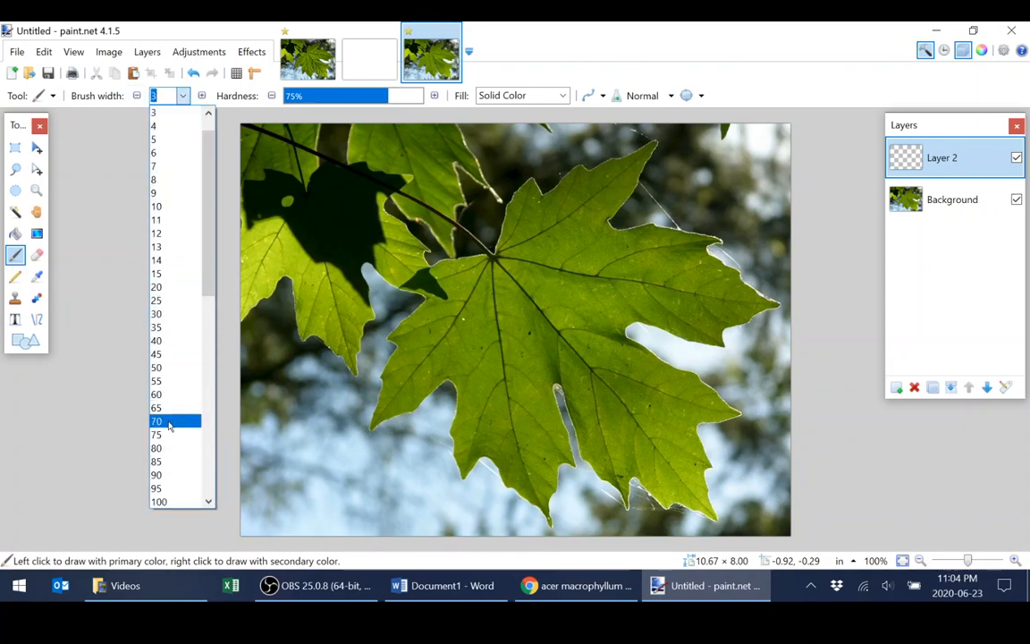
click(155, 422)
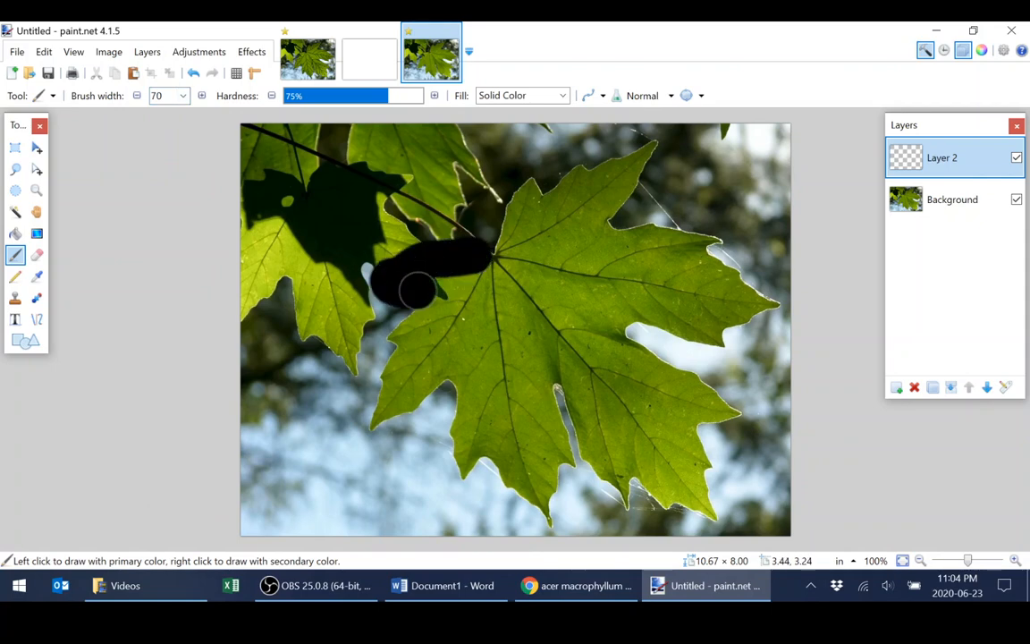
drag(415, 290, 456, 390)
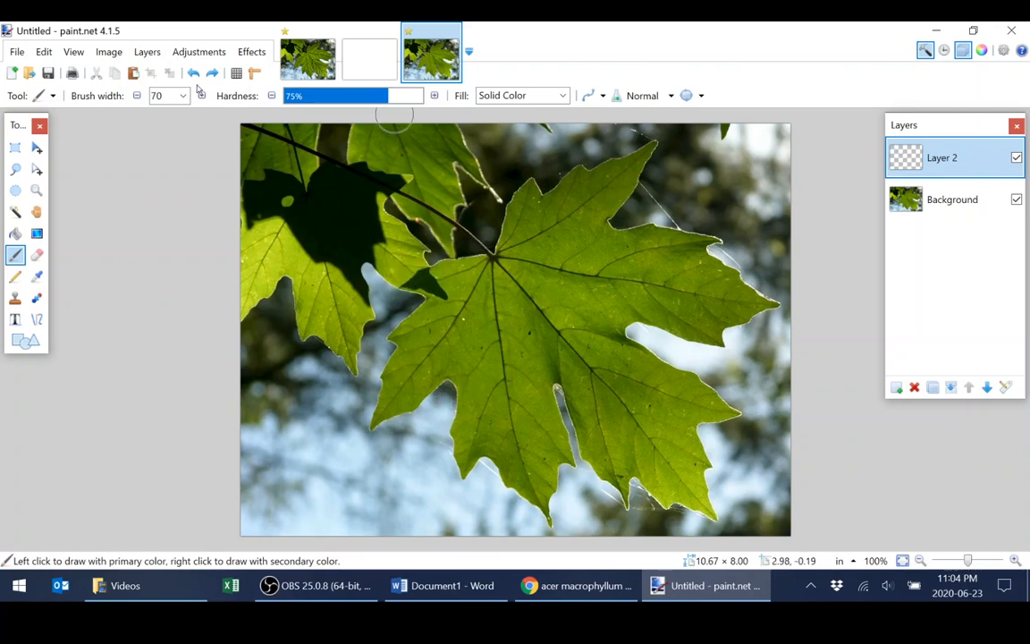
click(183, 96)
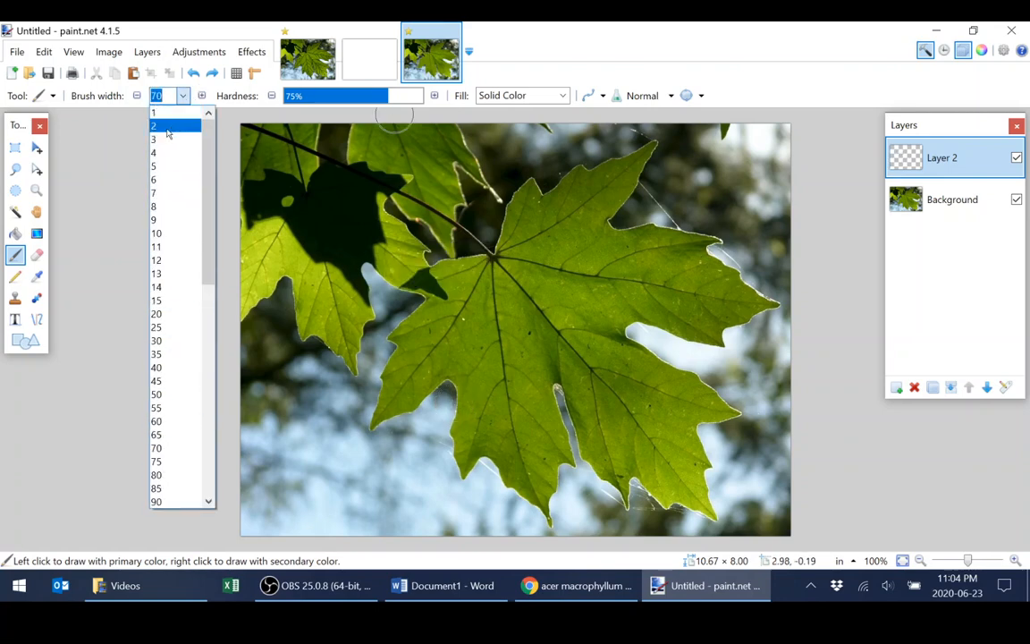
click(154, 125)
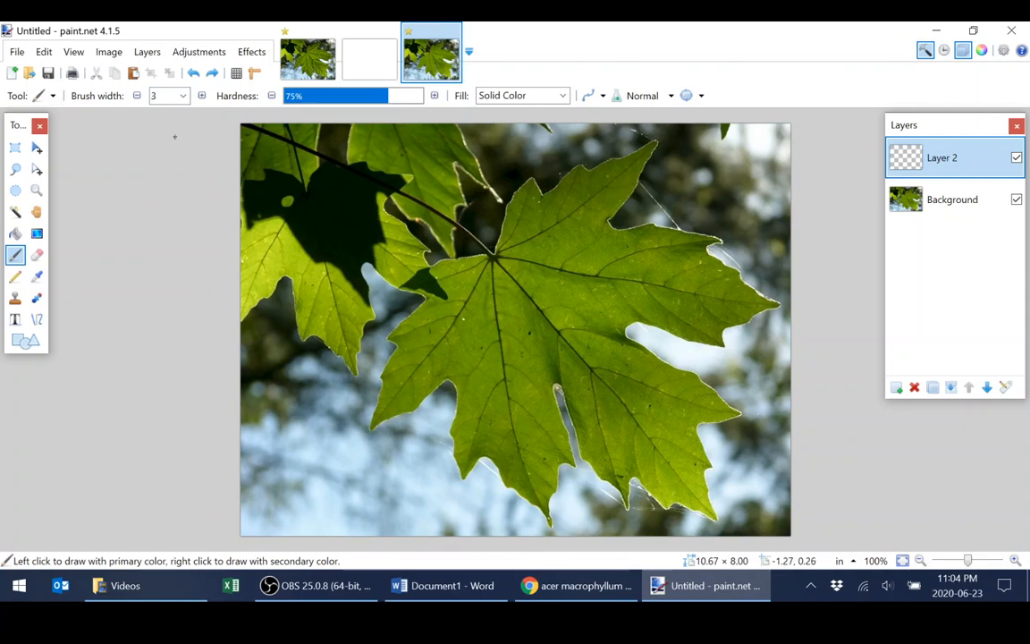
mouse_move(951, 100)
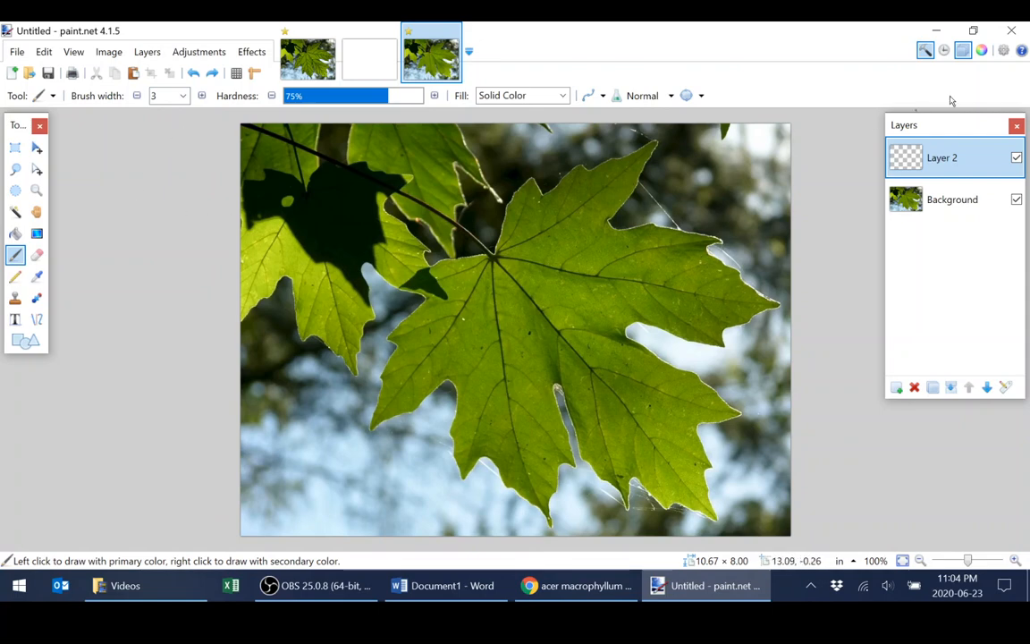
mouse_move(983, 50)
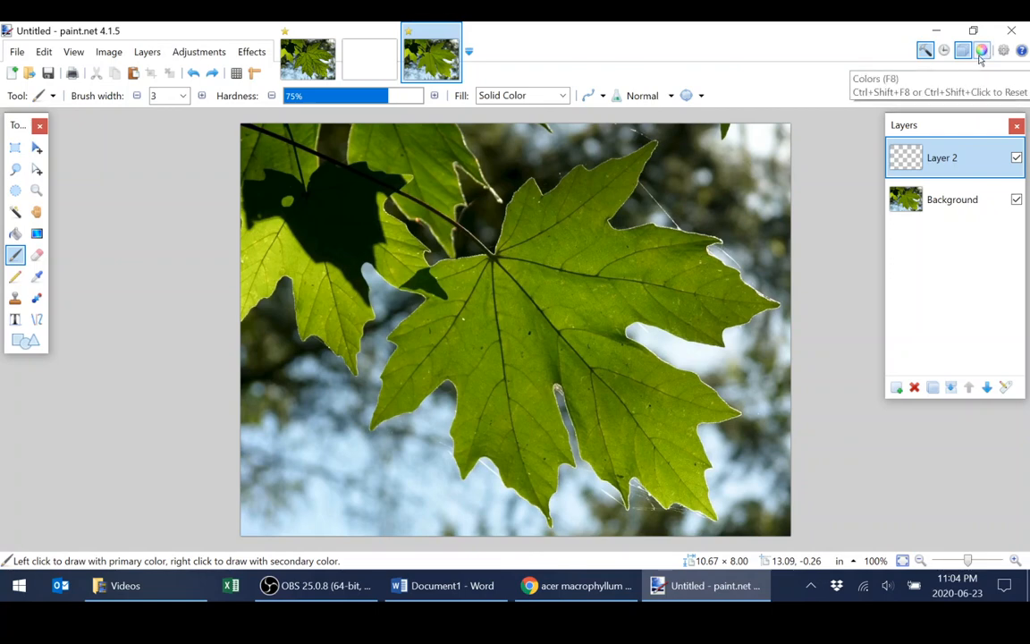
Show the Colors window to choose the tracing colour.
click(982, 50)
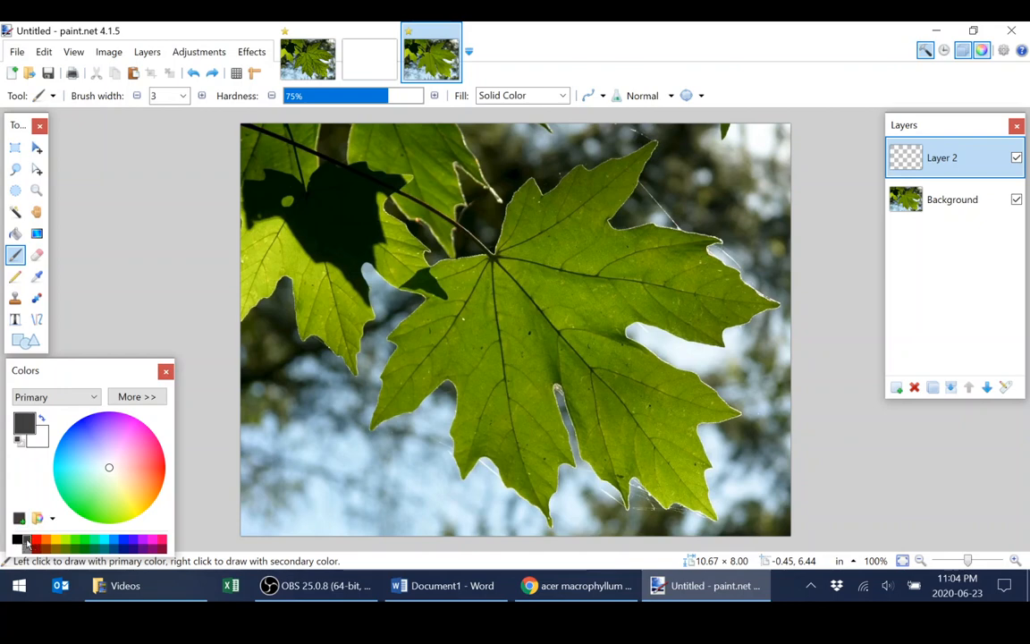
mouse_move(267, 251)
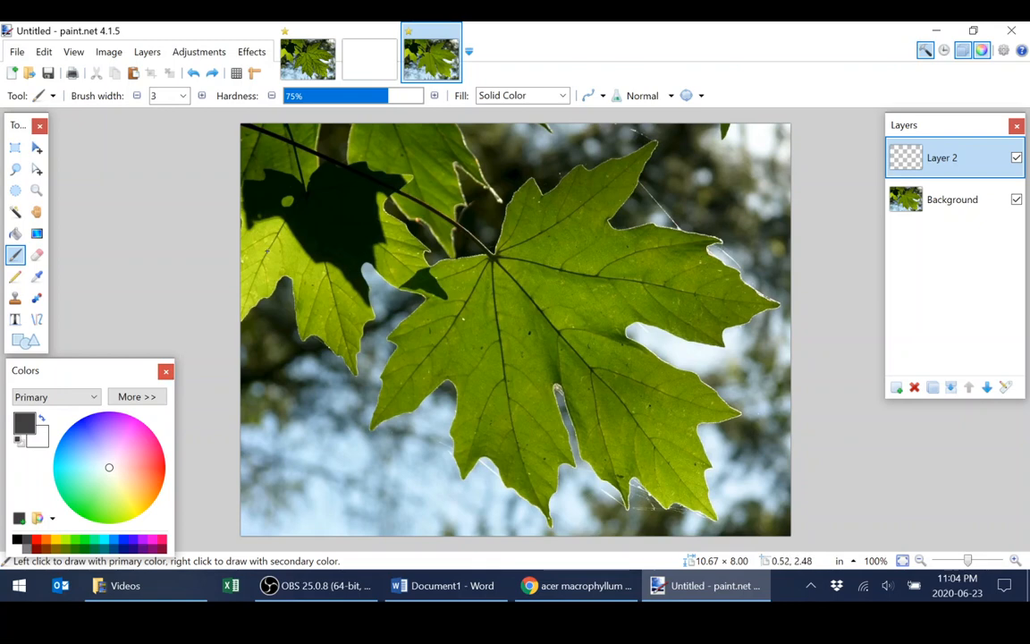
mouse_move(201, 252)
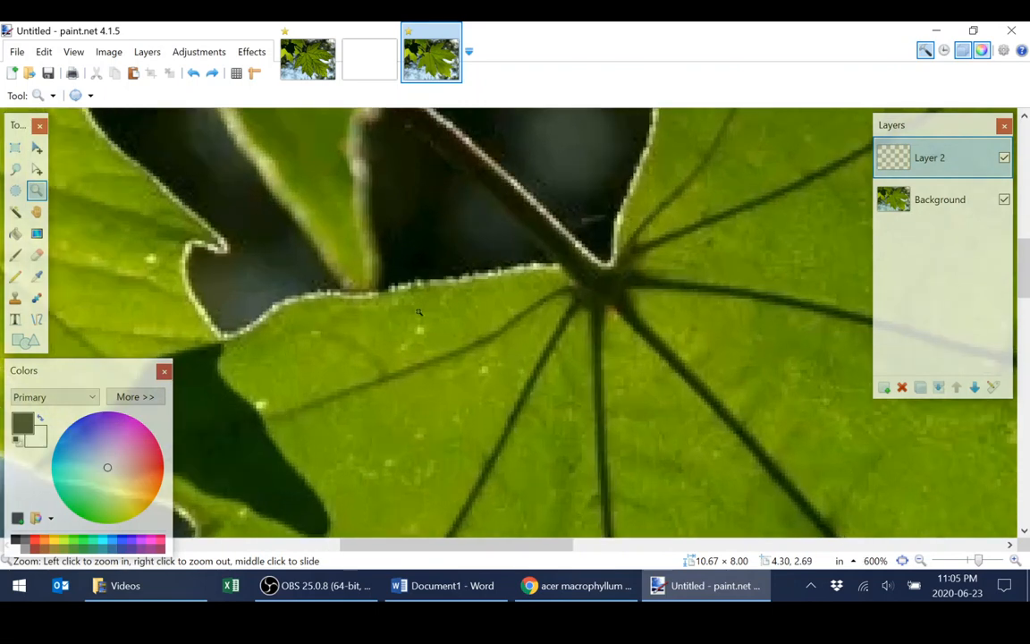
mouse_move(397, 323)
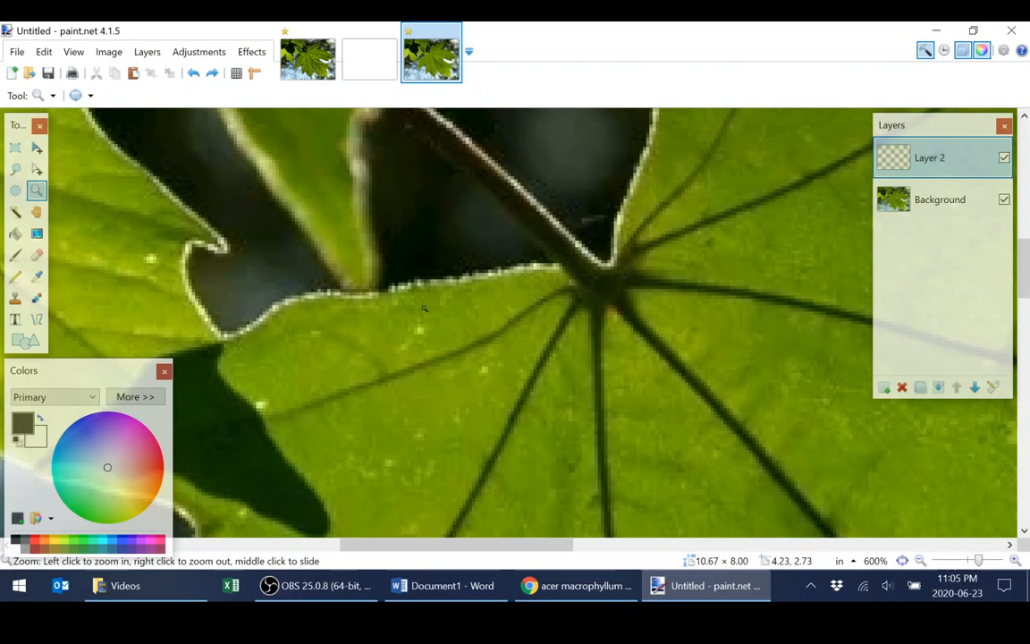
Select the Paintbrush for tracing the leaf's central veins.
click(14, 254)
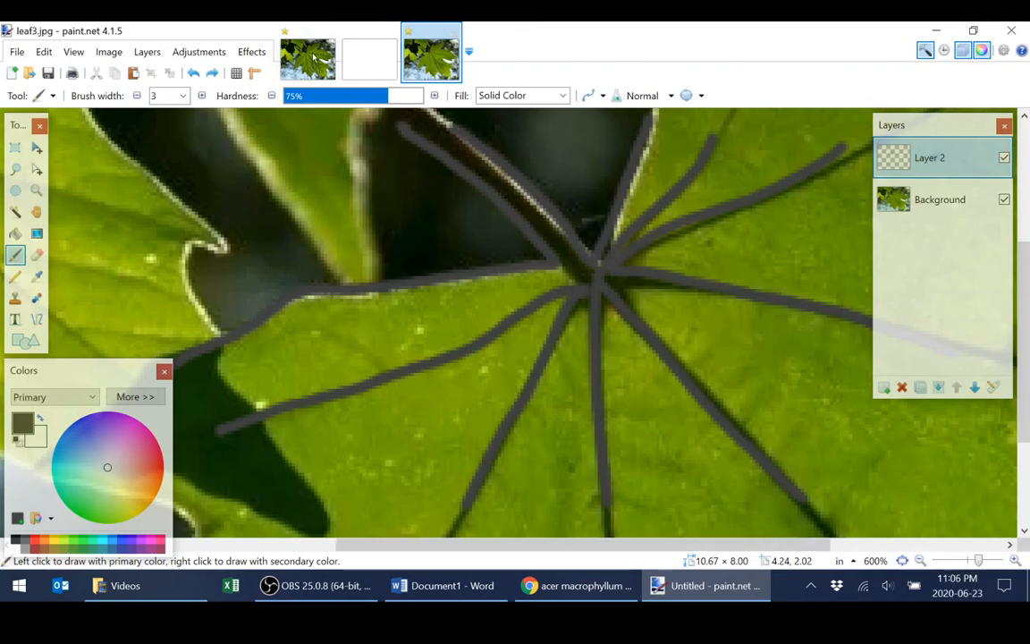
Delete the Background layer, undo it, then hide it so only the tracing shows.
click(939, 198)
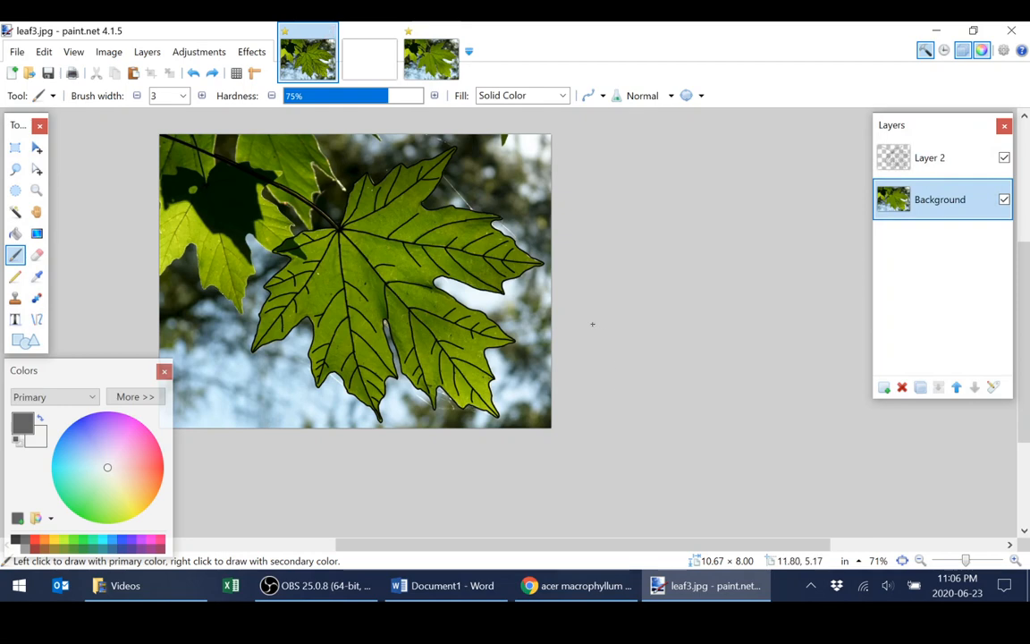
mouse_move(557, 329)
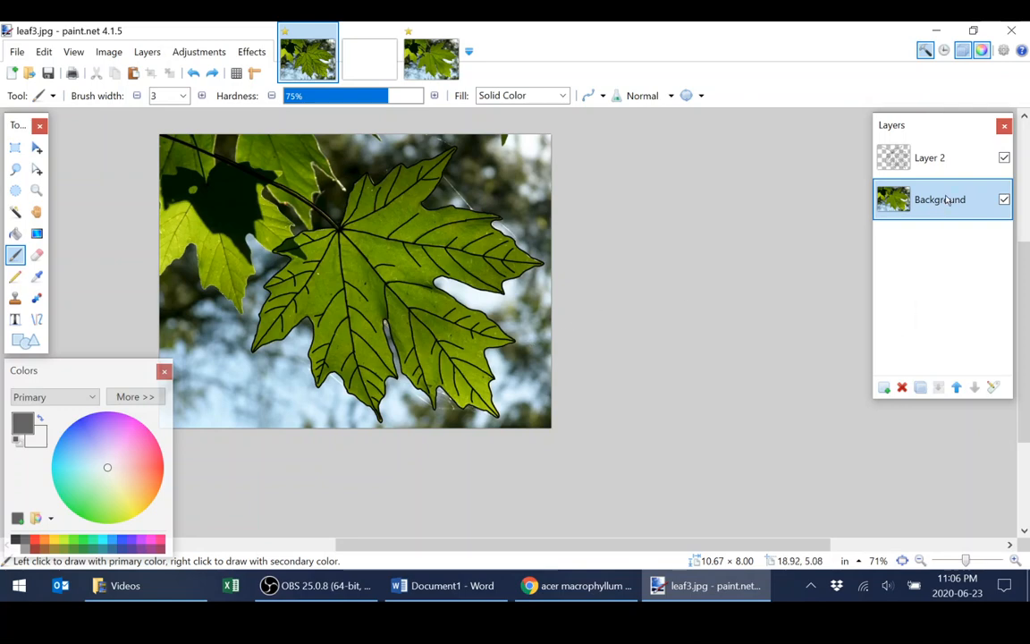
mouse_move(916, 326)
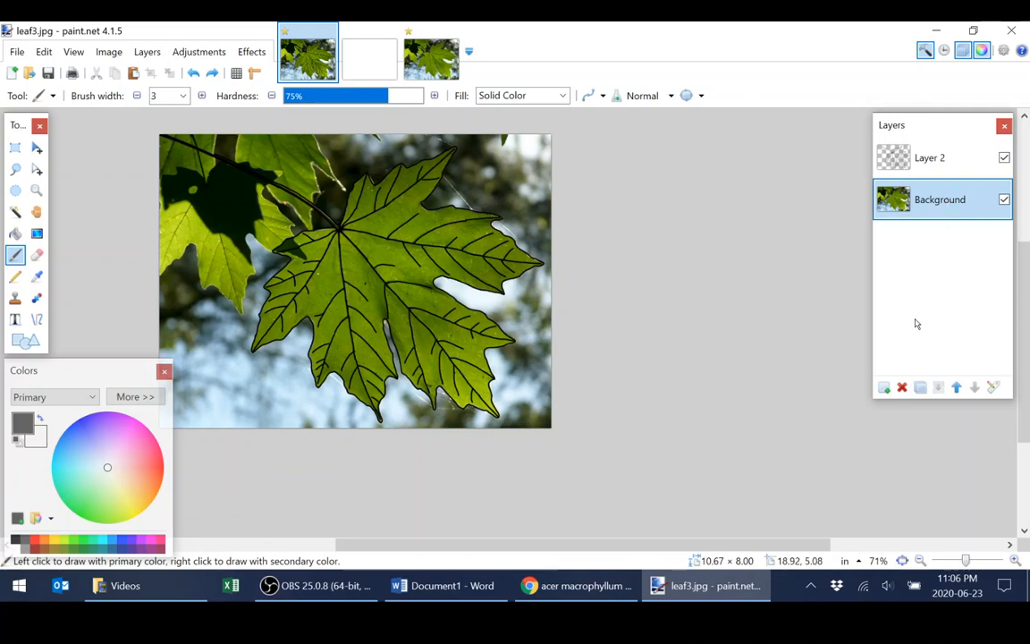
click(902, 386)
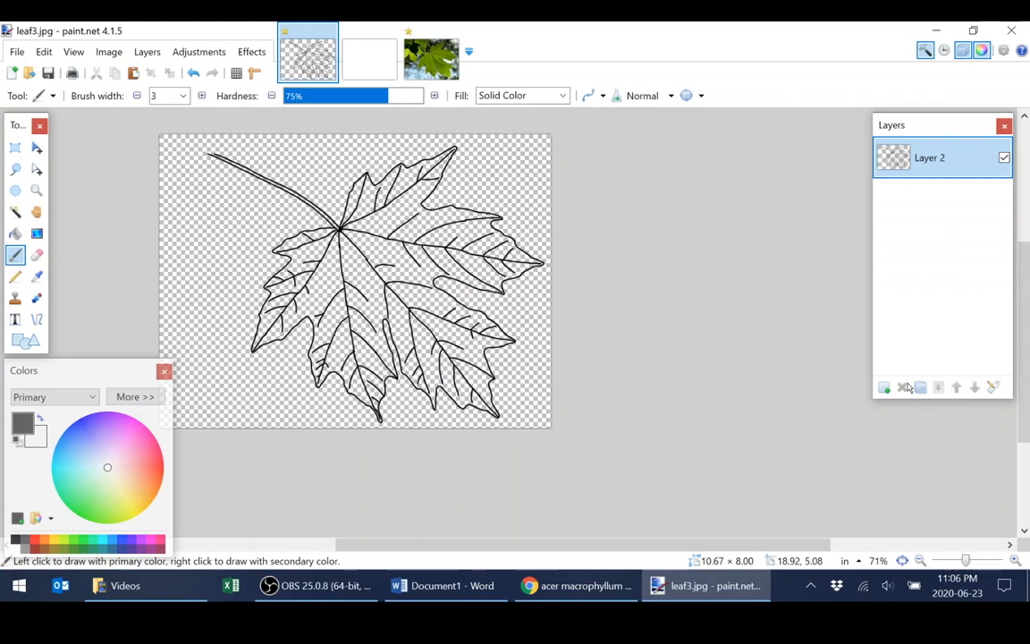
click(884, 386)
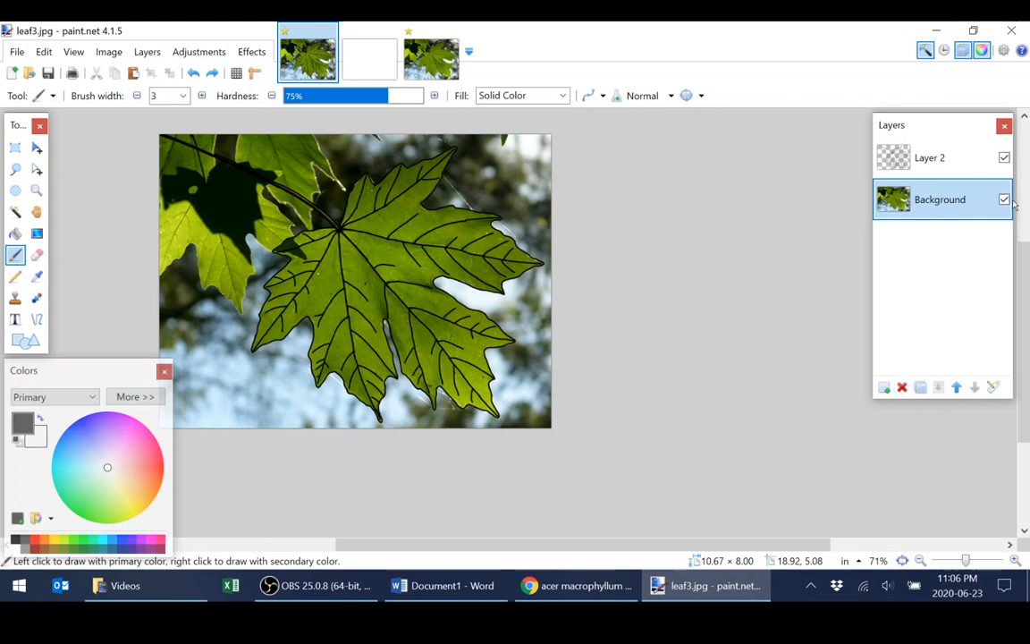
click(1005, 199)
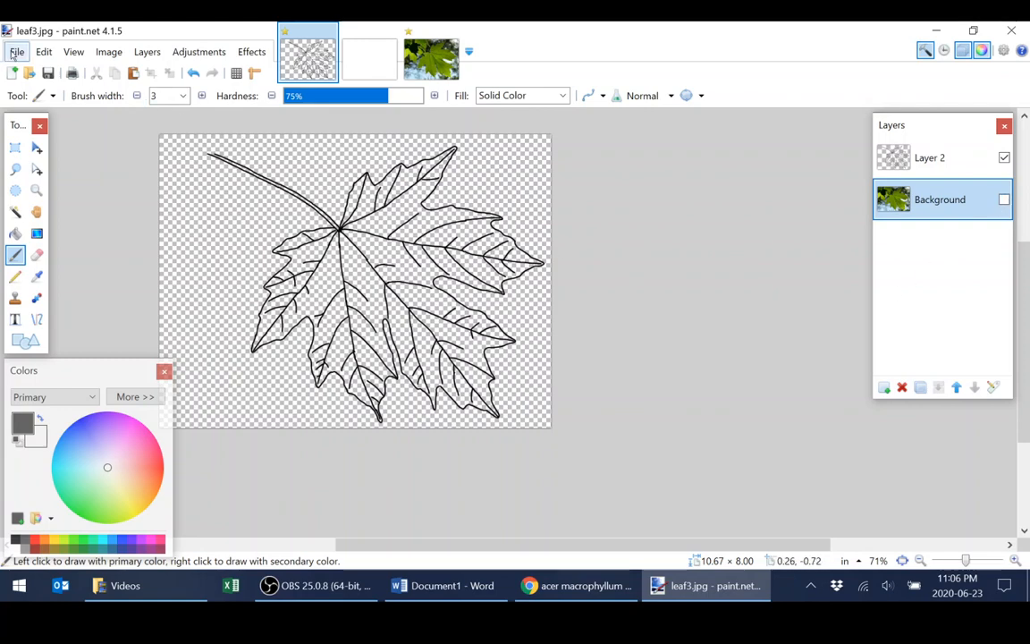
Save the layered tracing as leaf4.pdn on the Desktop.
click(16, 50)
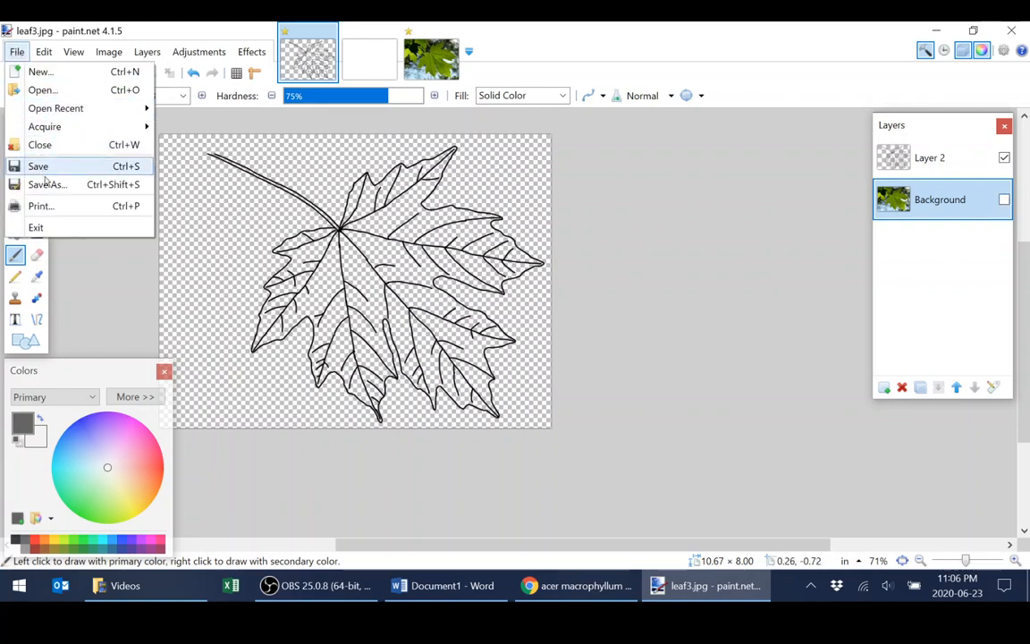
click(46, 184)
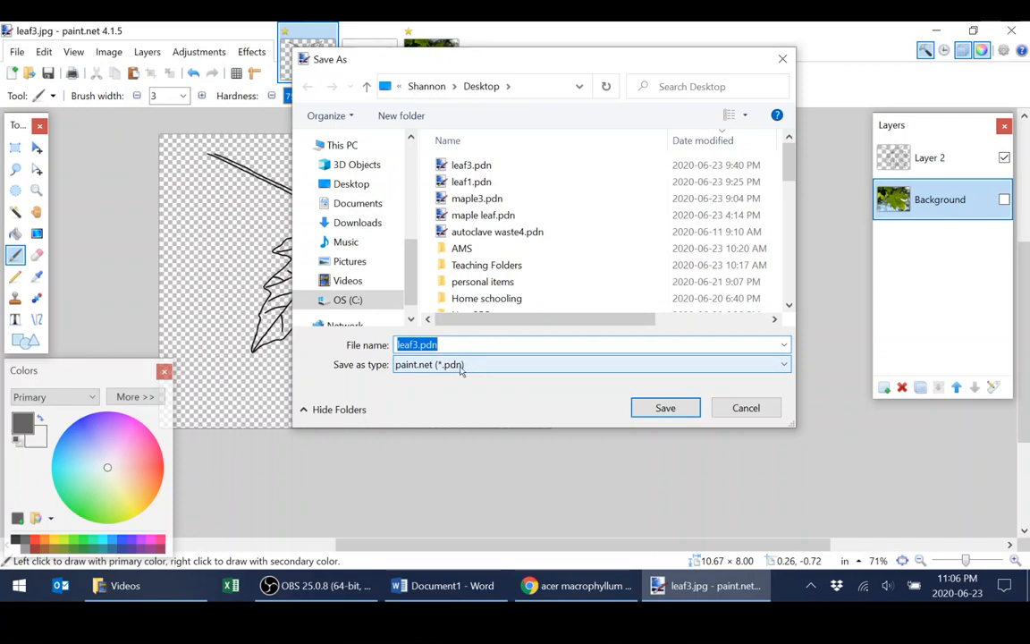
mouse_move(443, 356)
text(4)
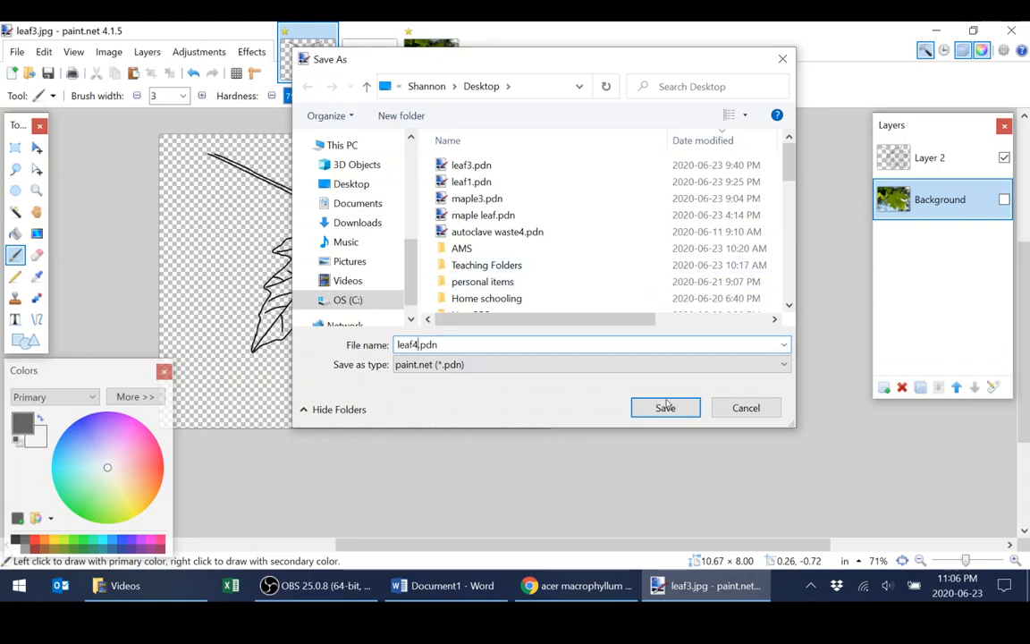
click(665, 408)
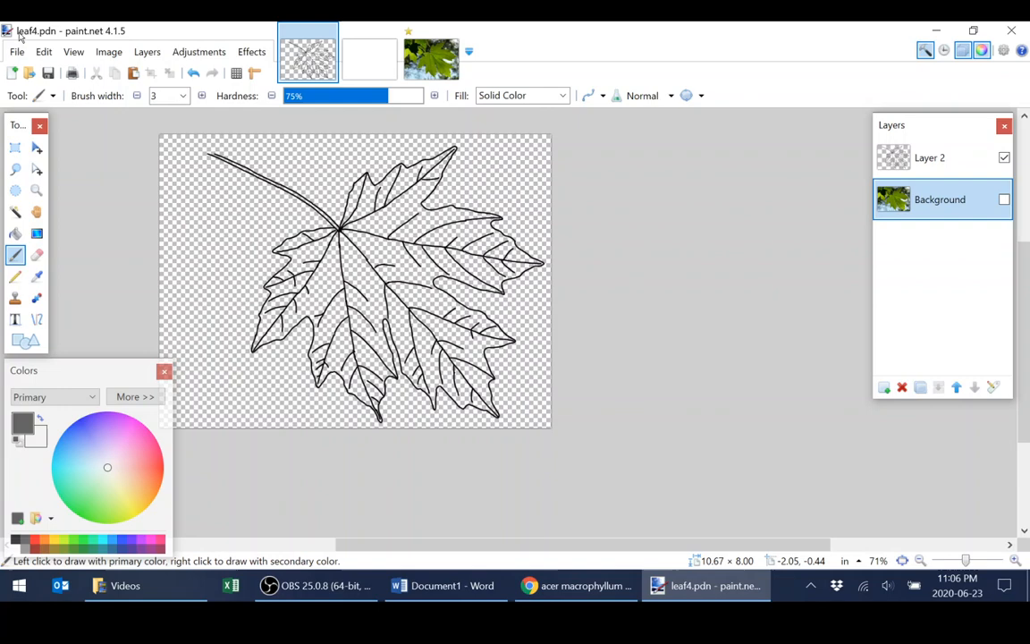
click(16, 50)
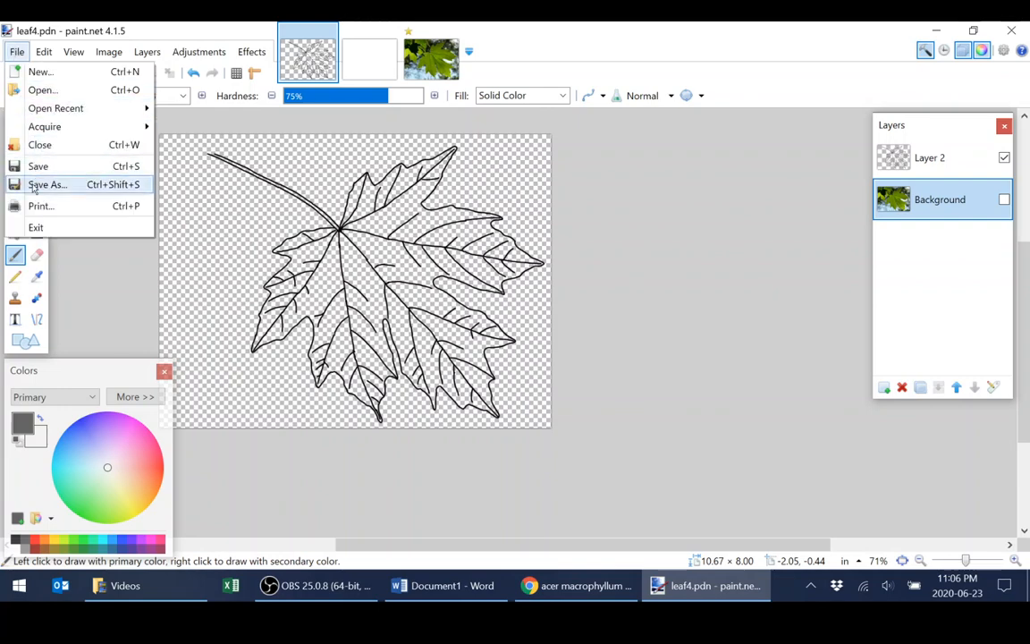
Save a flattened JPEG copy as leaf4.jpg at quality 95.
click(46, 184)
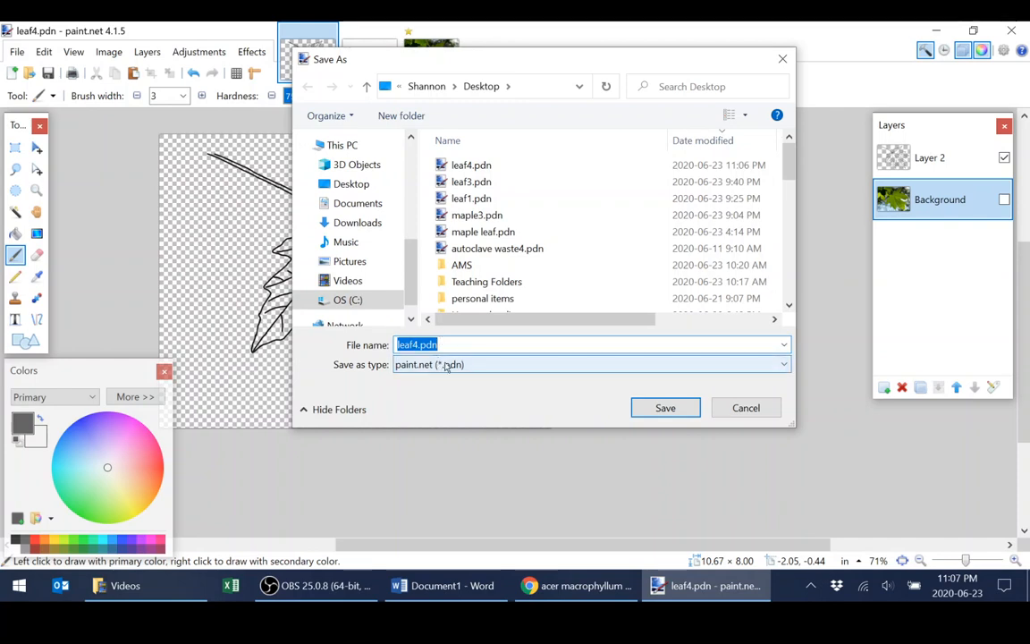
click(590, 365)
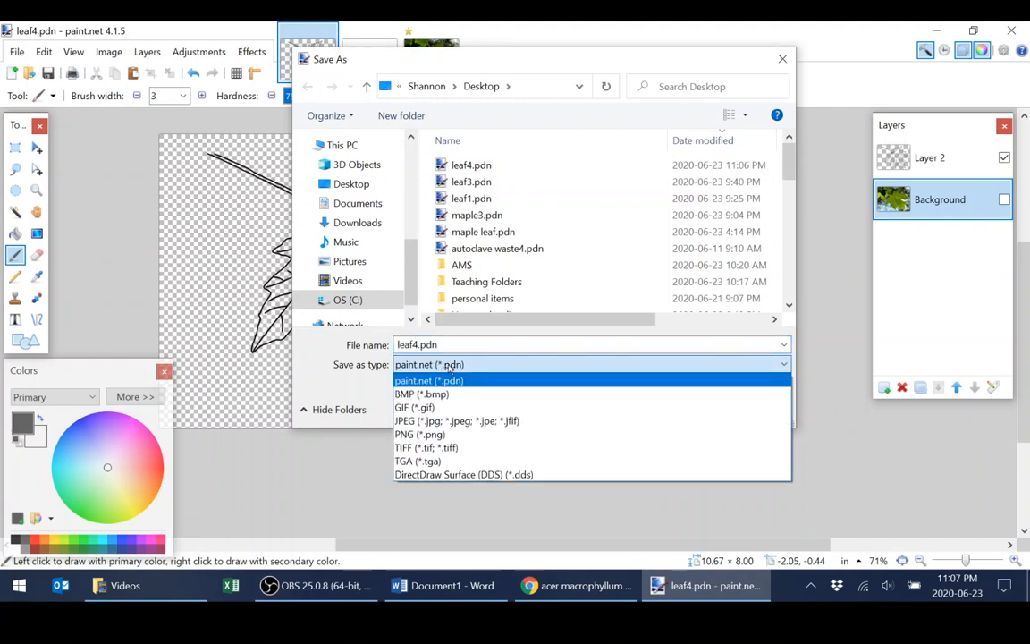
click(456, 420)
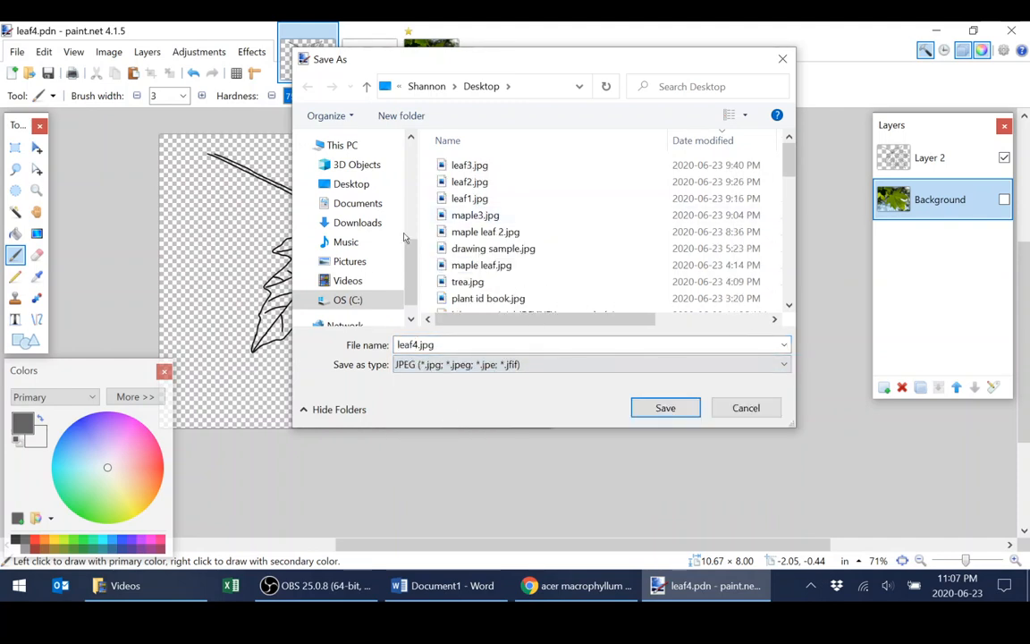
click(665, 408)
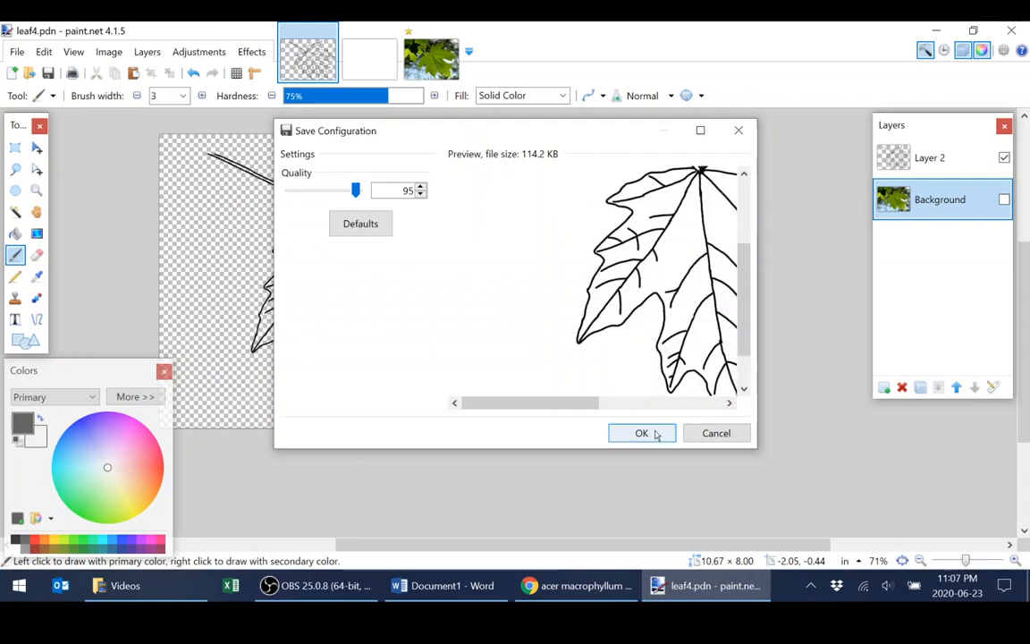
click(640, 432)
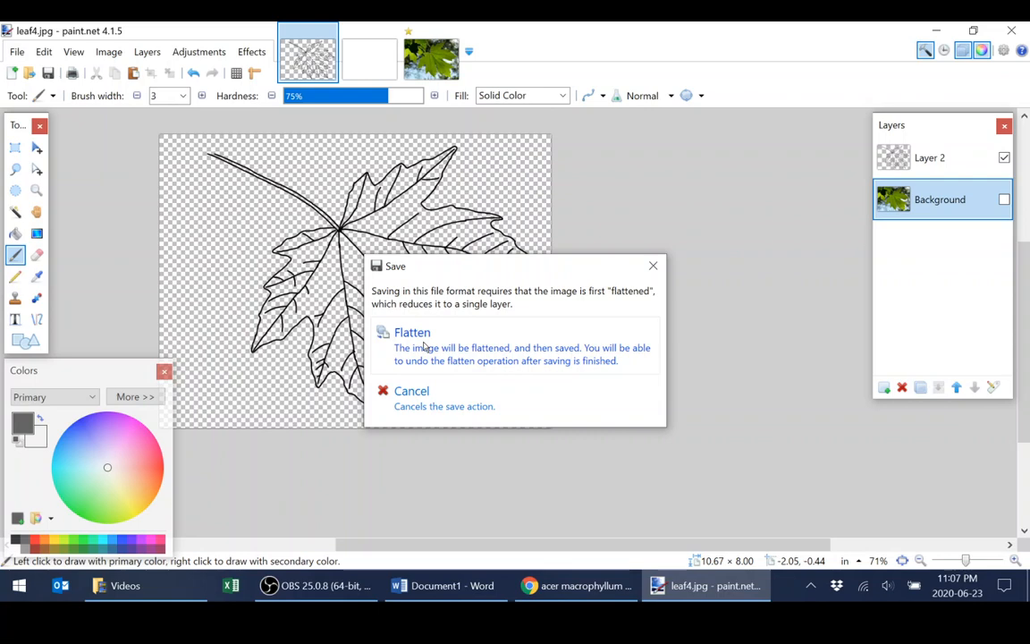
click(411, 331)
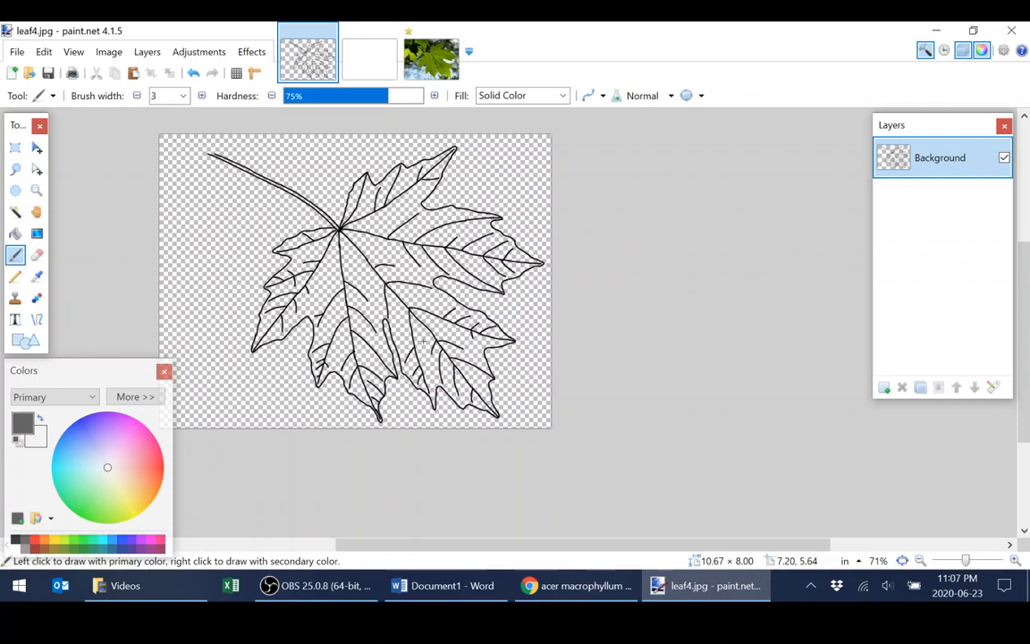
mouse_move(506, 431)
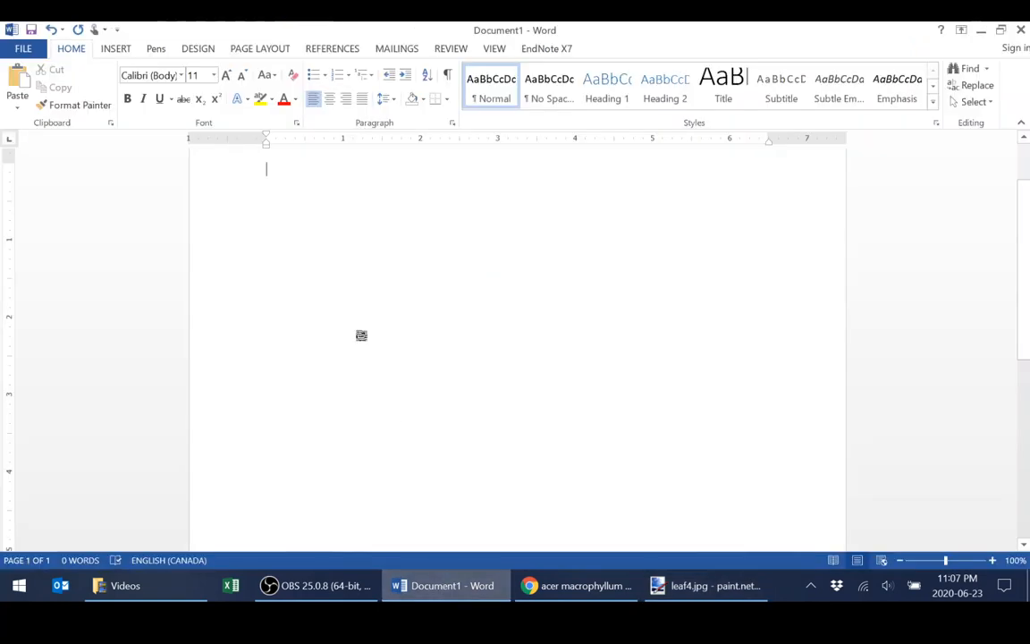
click(115, 48)
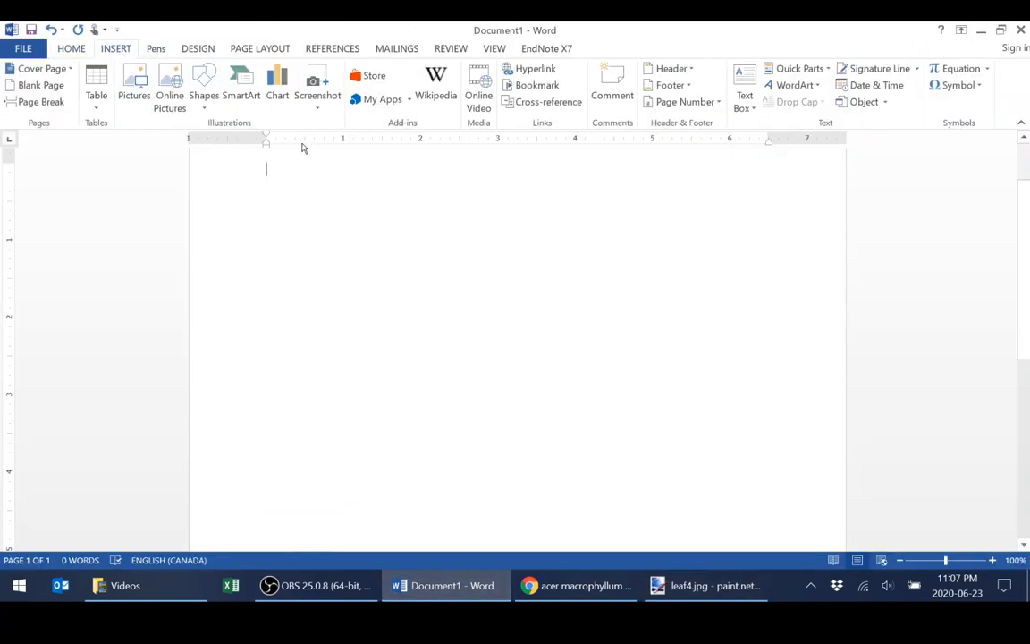
click(132, 86)
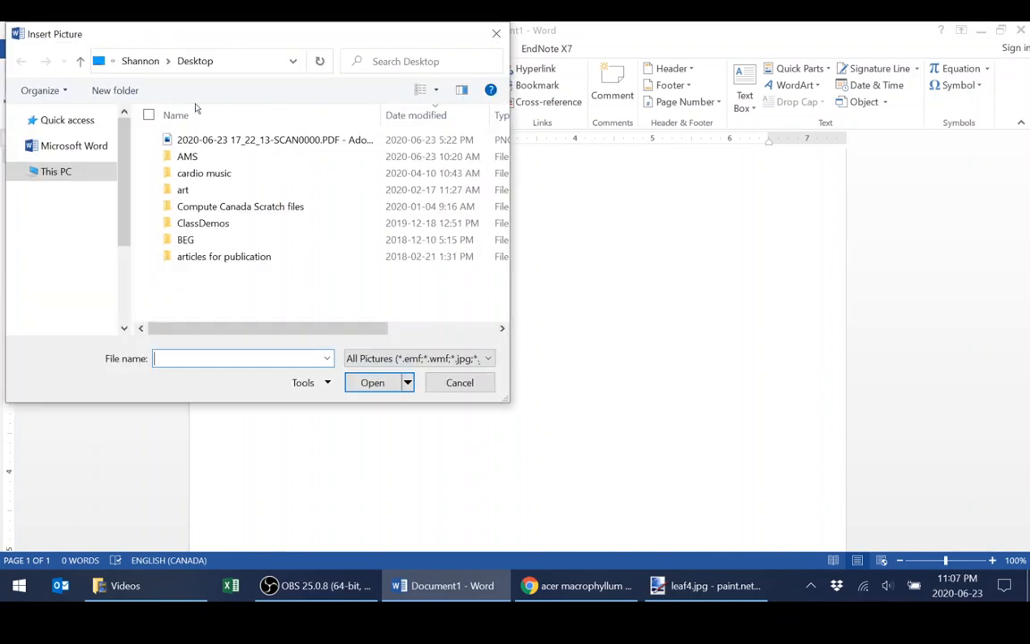
click(460, 383)
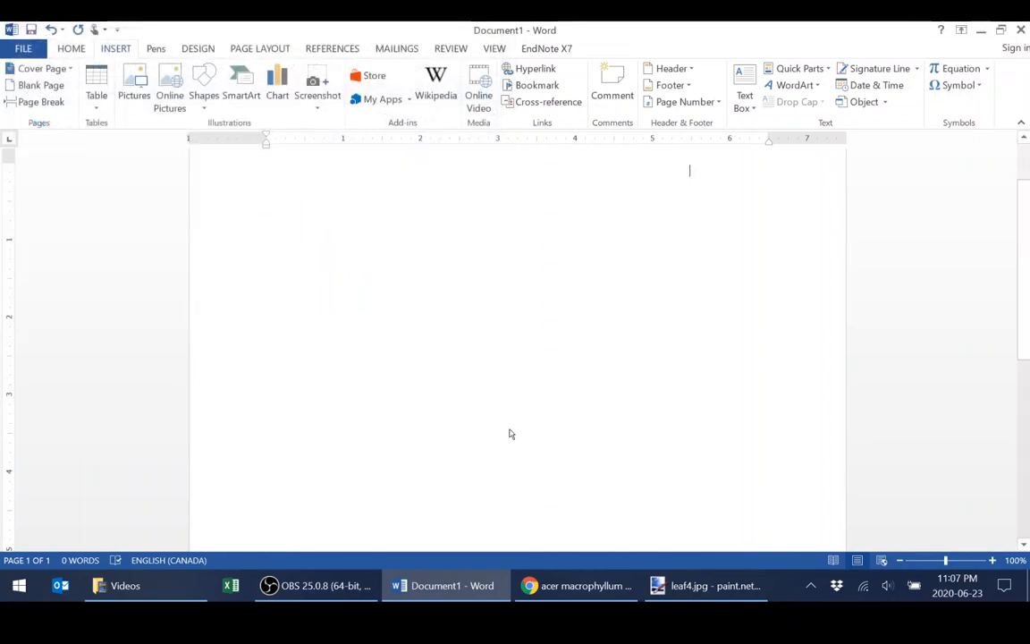